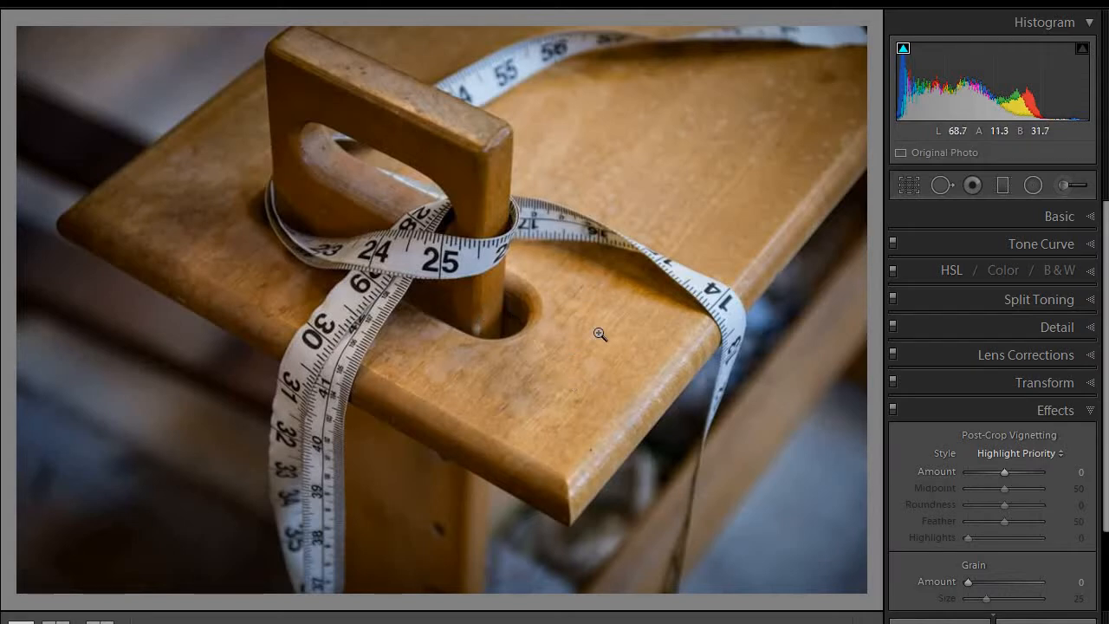
mouse_move(608, 313)
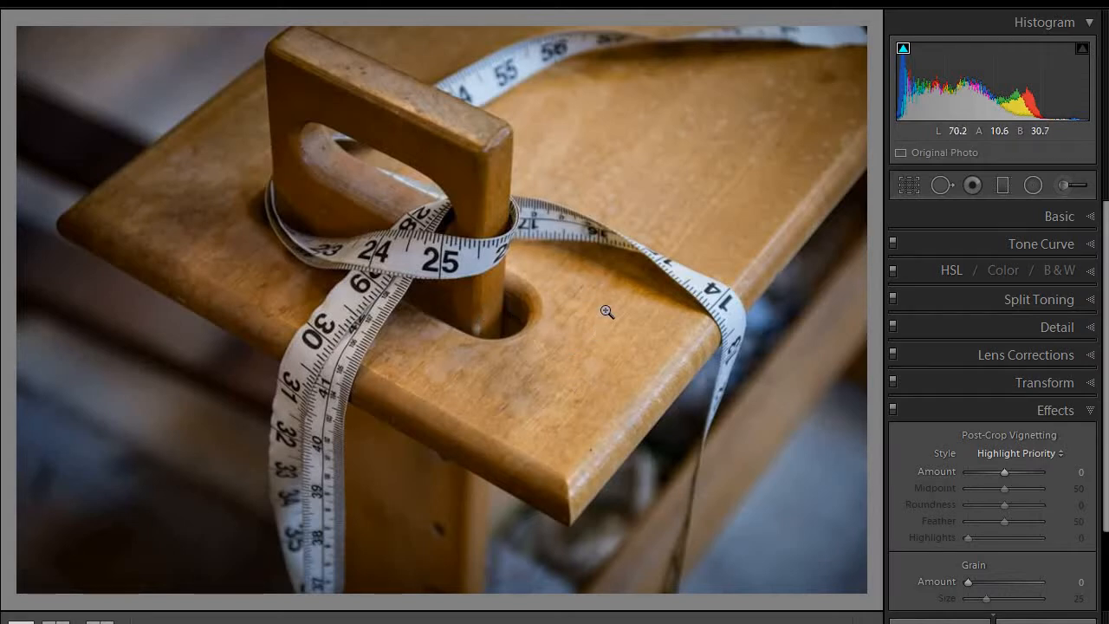
mouse_move(587, 339)
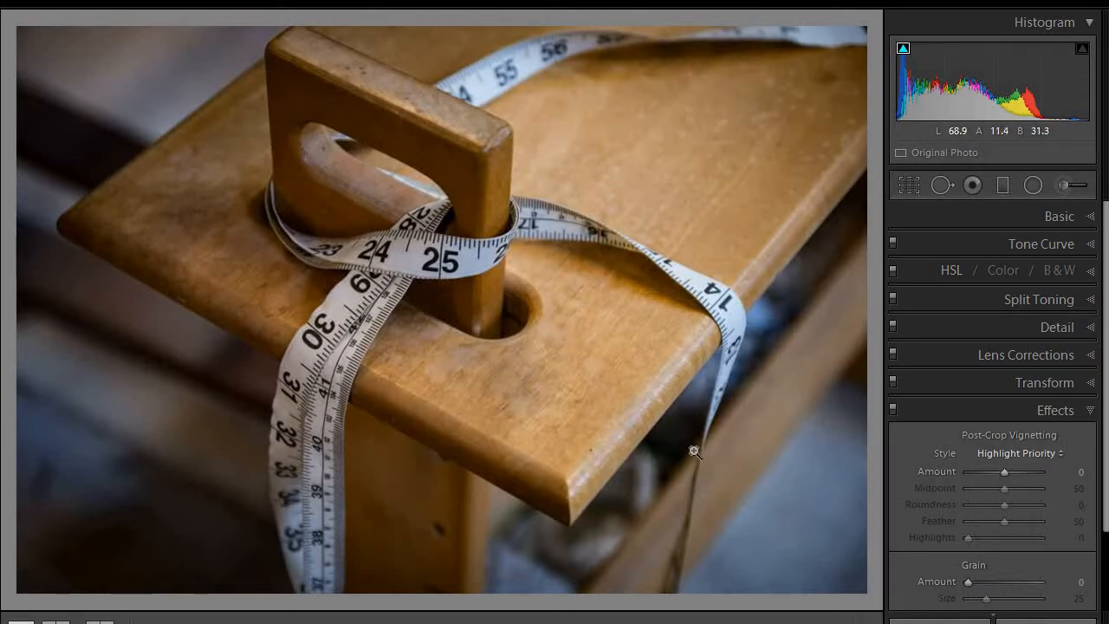
mouse_move(182, 180)
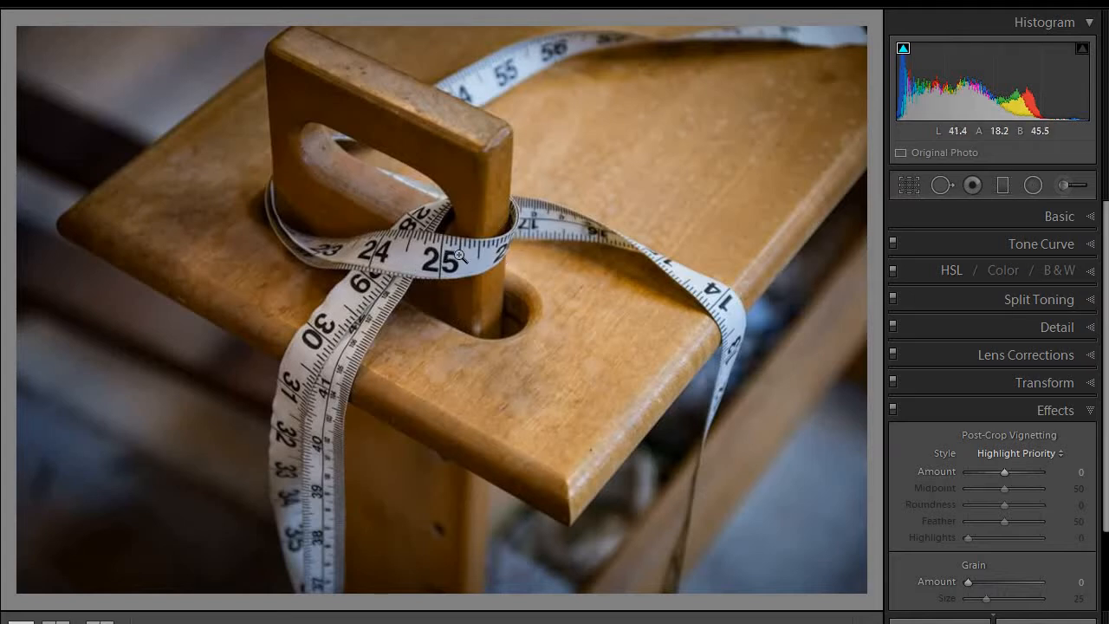
mouse_move(104, 347)
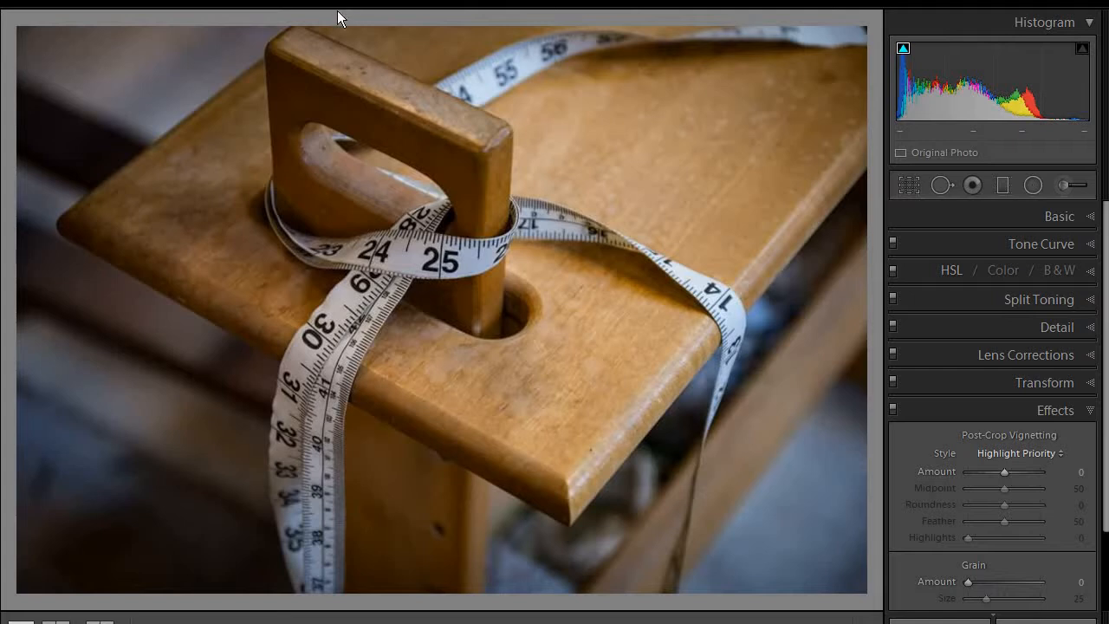
mouse_move(288, 58)
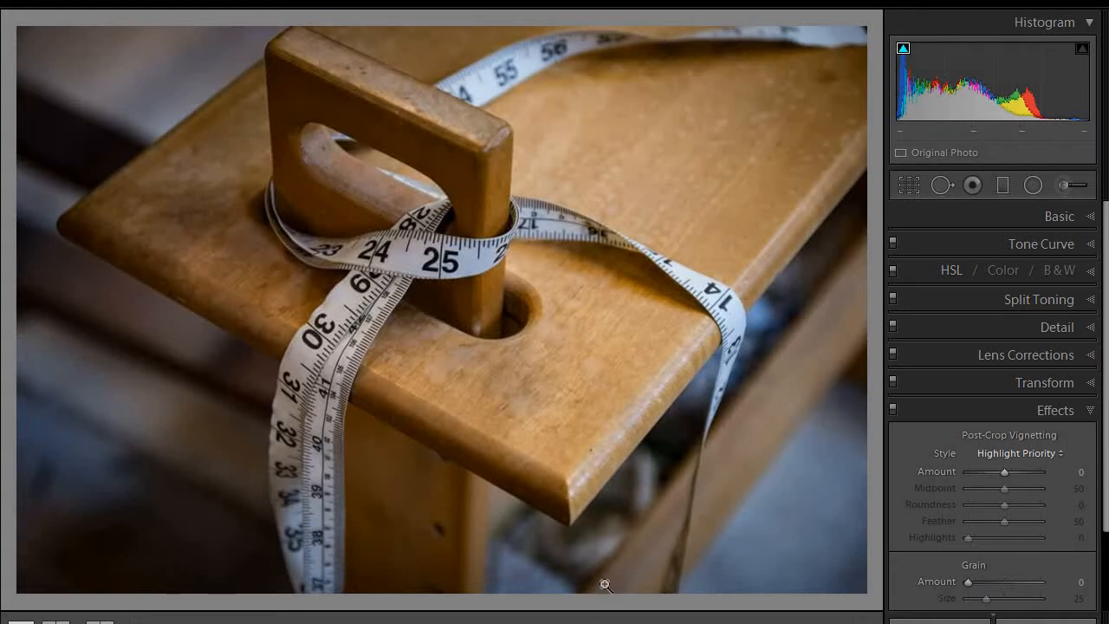
mouse_move(477, 546)
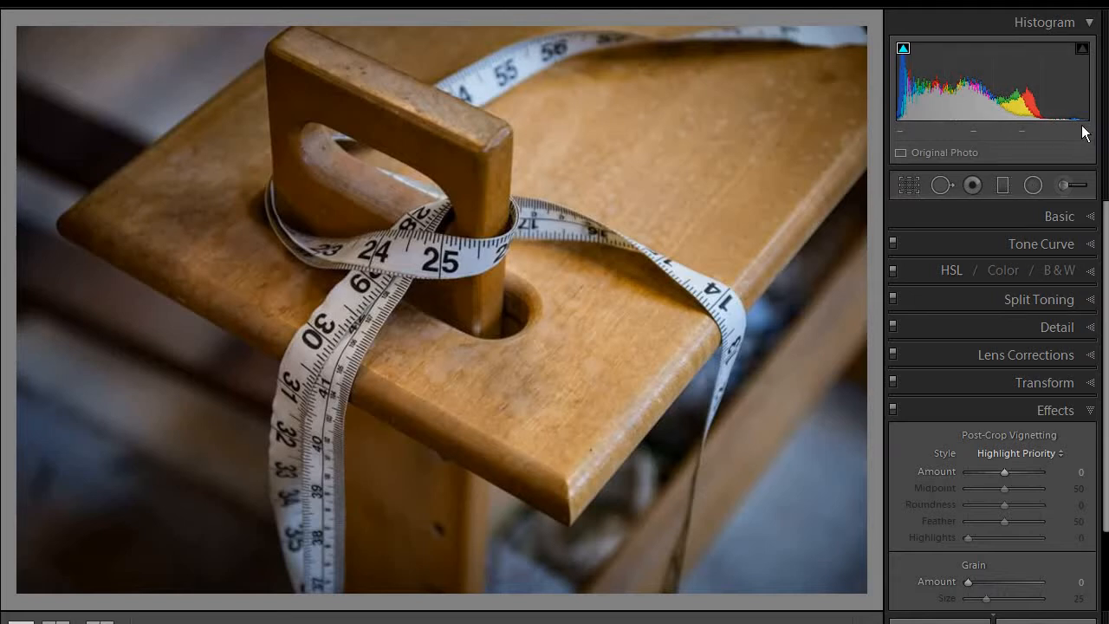
mouse_move(1040, 116)
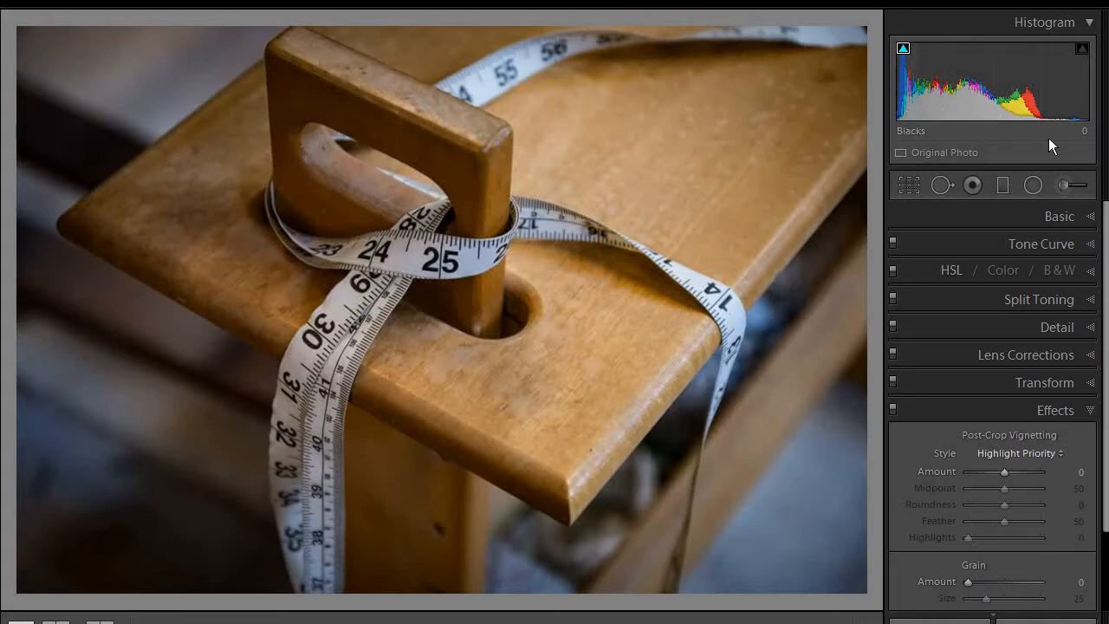
mouse_move(1088, 131)
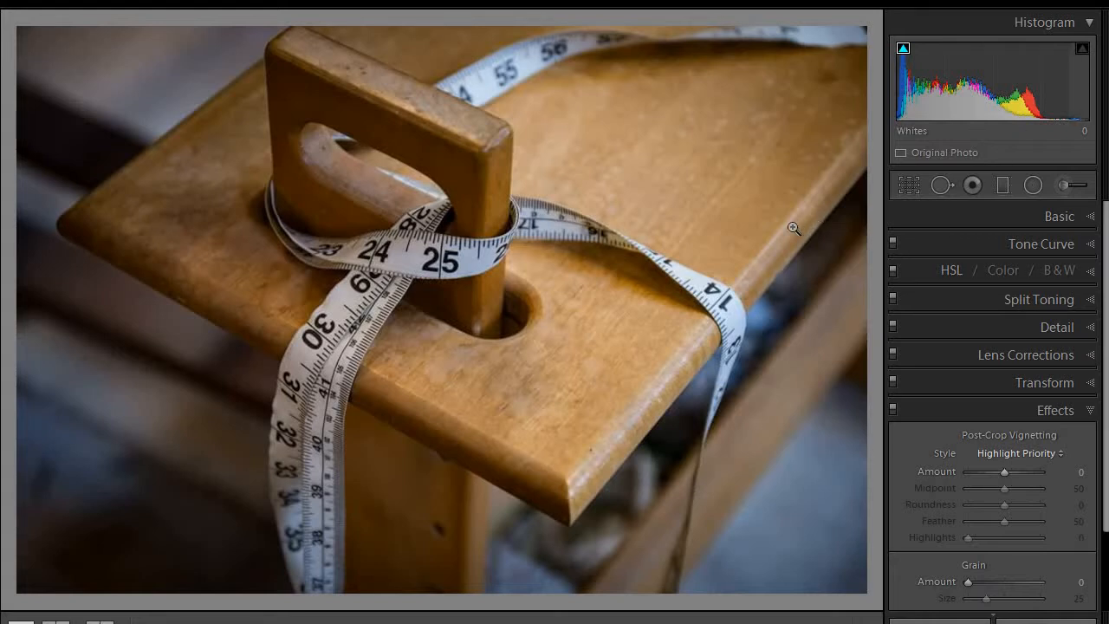
mouse_move(706, 284)
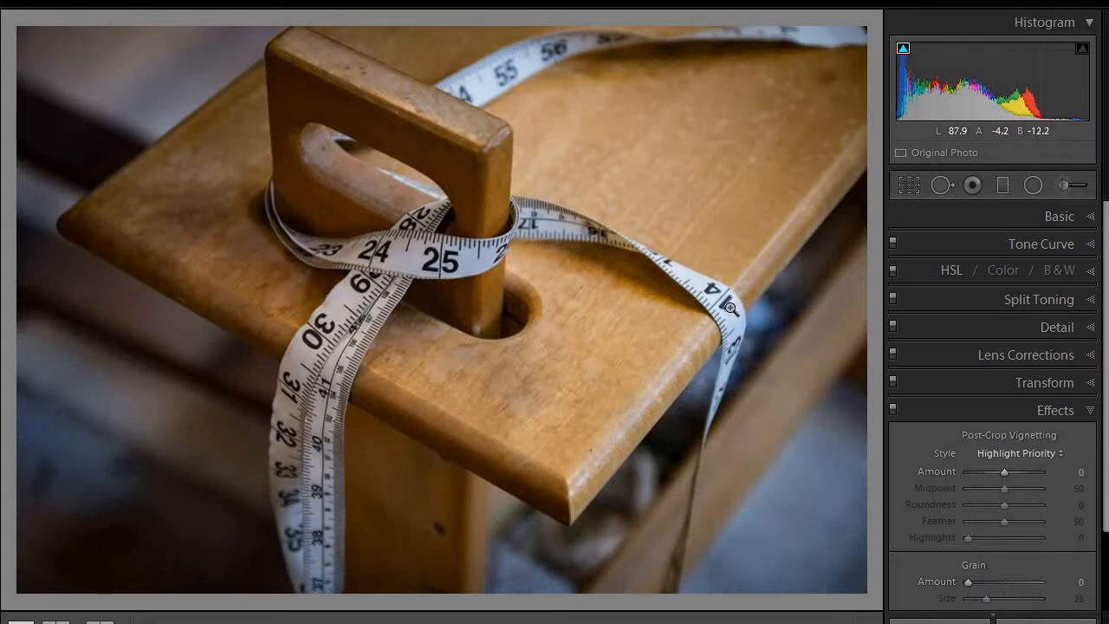
mouse_move(693, 304)
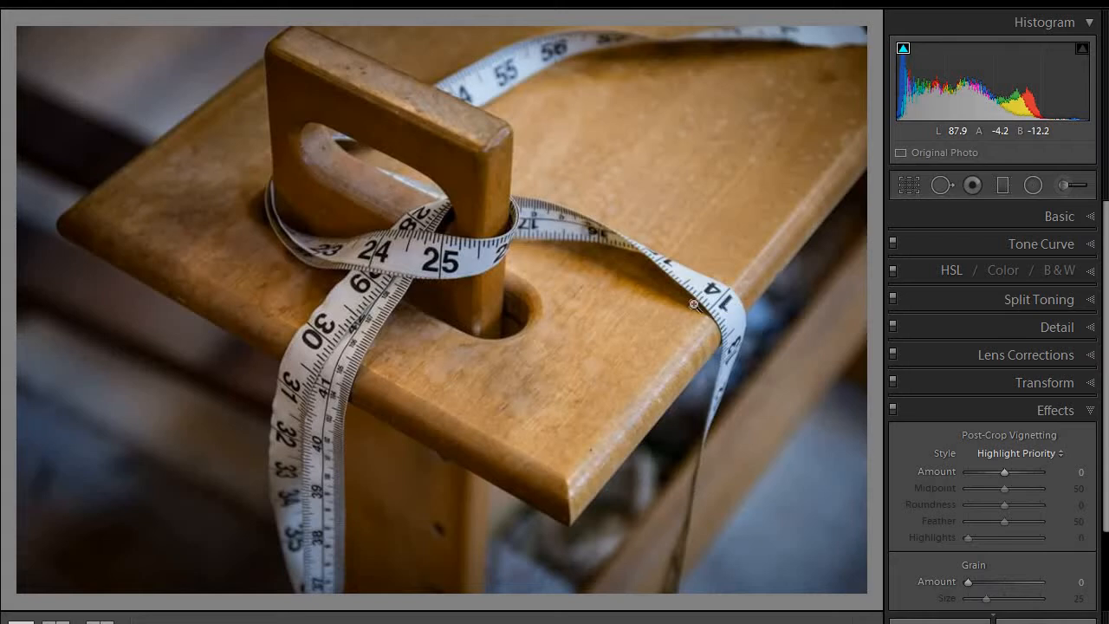
mouse_move(566, 238)
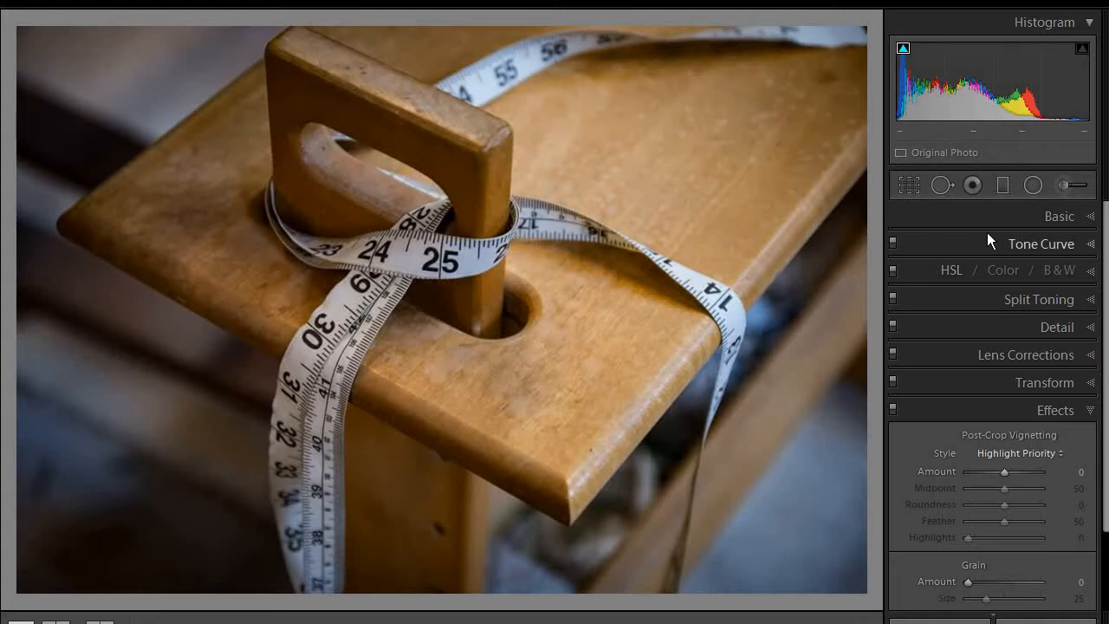
mouse_move(1012, 234)
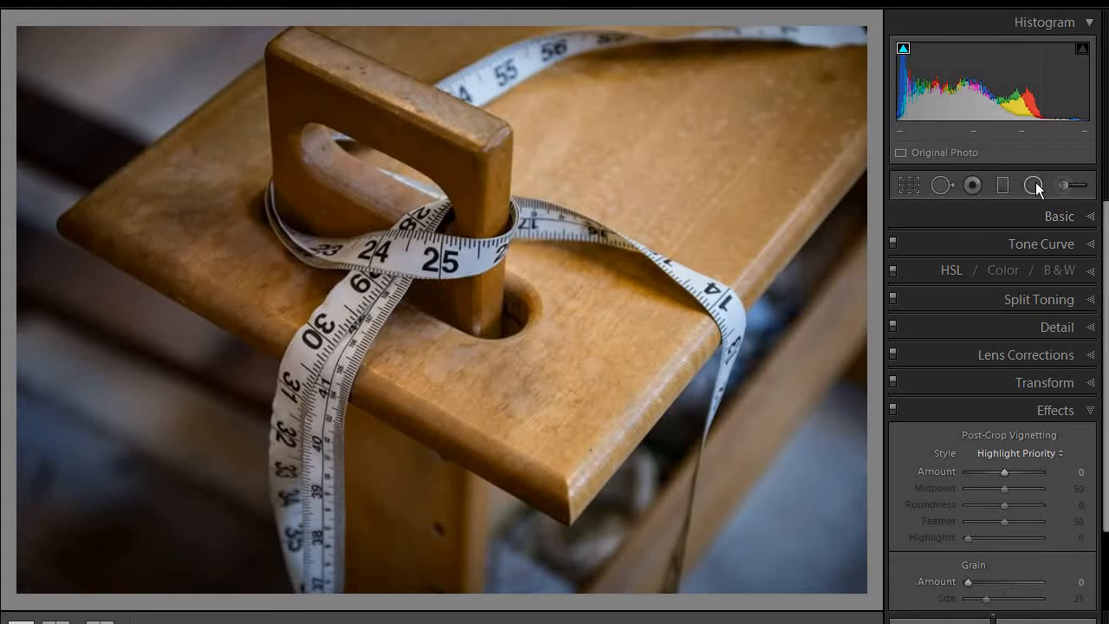
Step: Add a radial filter over the centre tape with Exposure +0.44 and Whites +9
left_click(1033, 184)
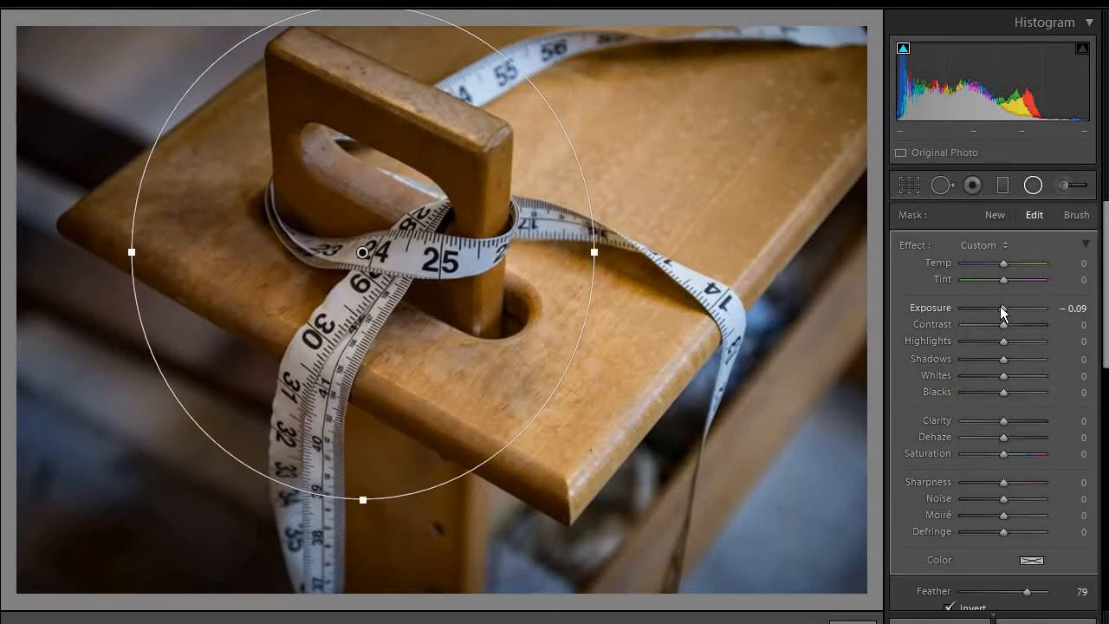
left_click_drag(1002, 309, 1018, 309)
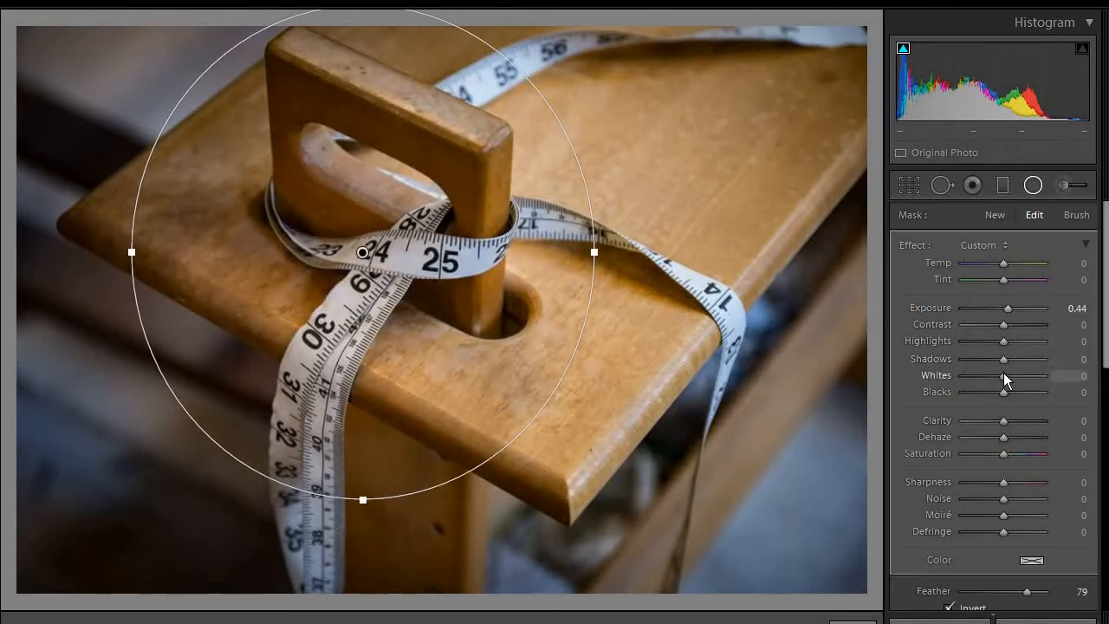
left_click_drag(1004, 375, 1007, 375)
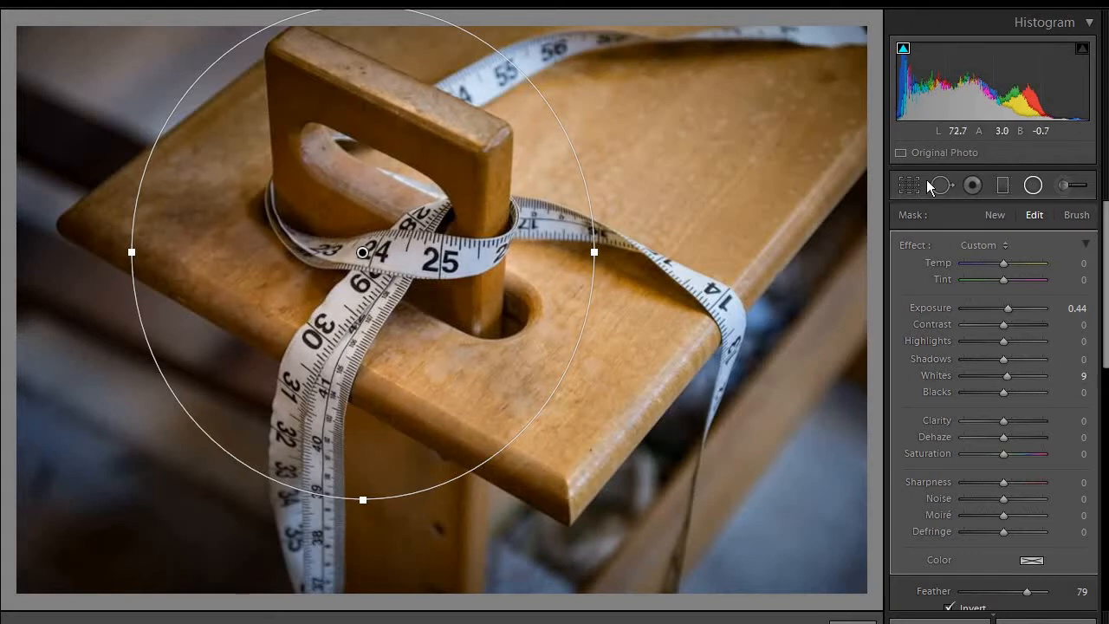
mouse_move(995, 215)
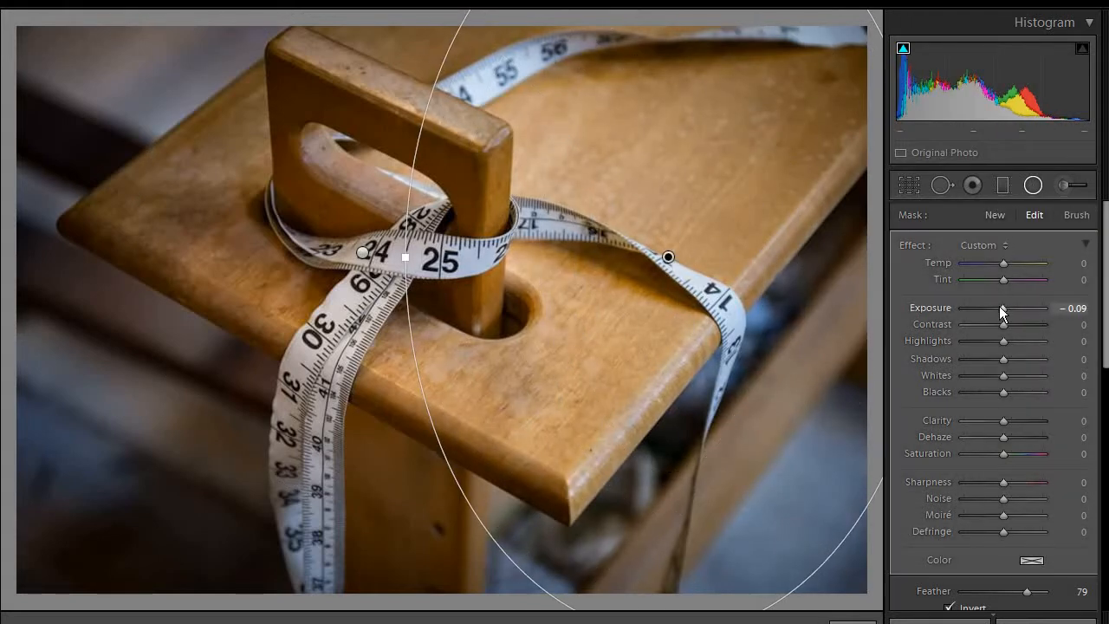
Step: Add a second radial filter on the right tape with Exposure -0.70 and Whites -17
left_click_drag(1001, 308, 997, 307)
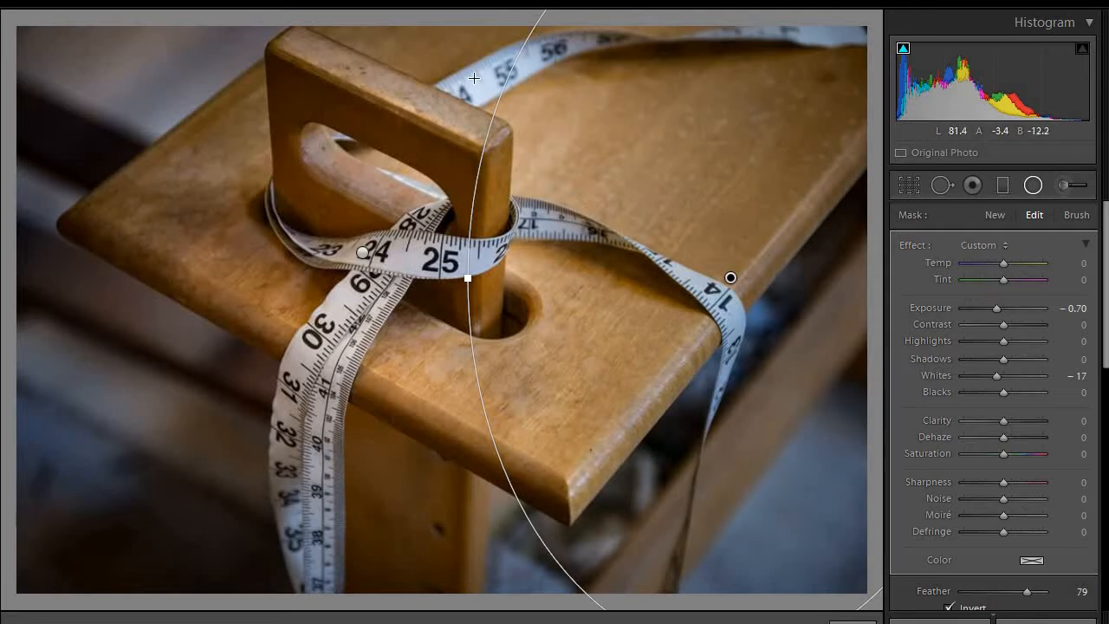
left_click(876, 152)
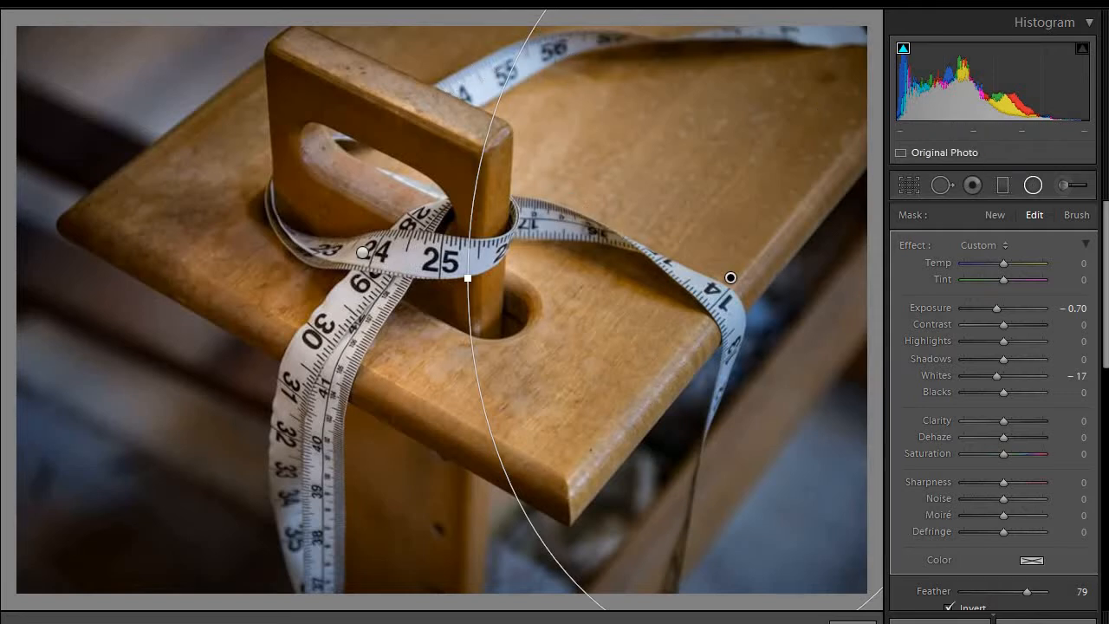